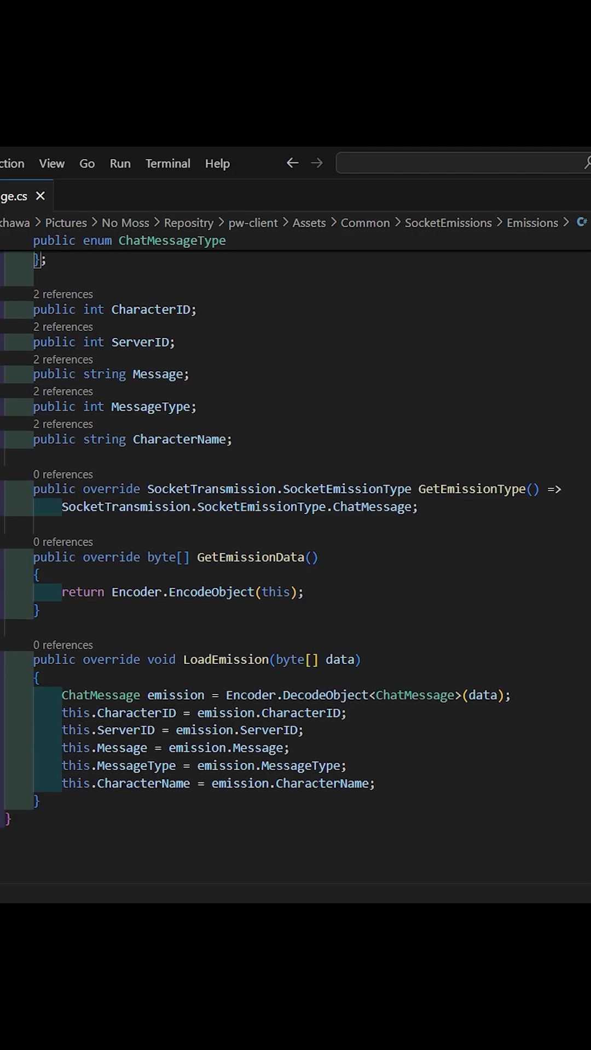
scroll(up, 3)
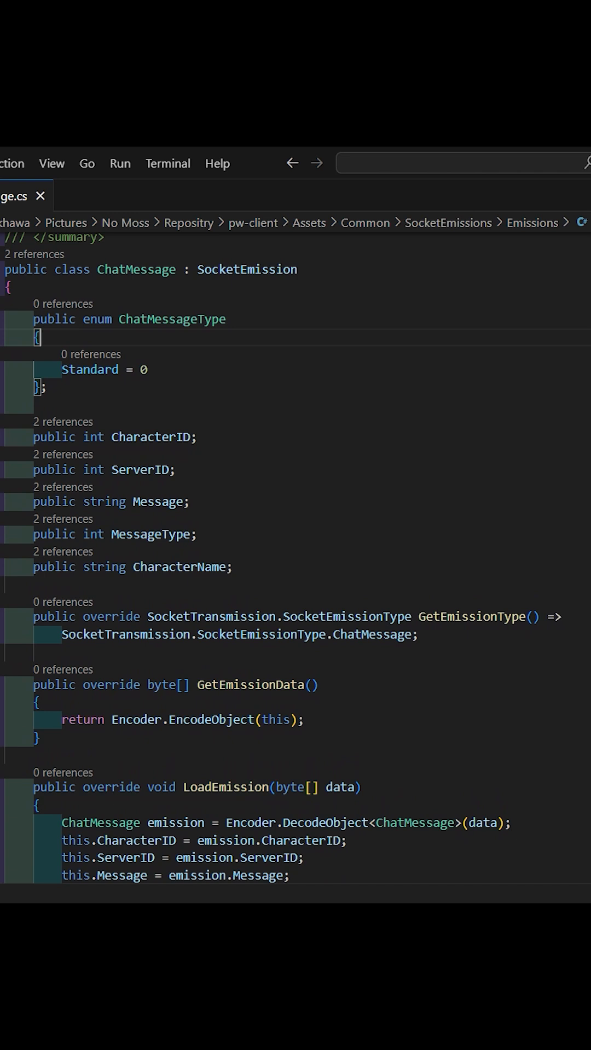
scroll(up, 3)
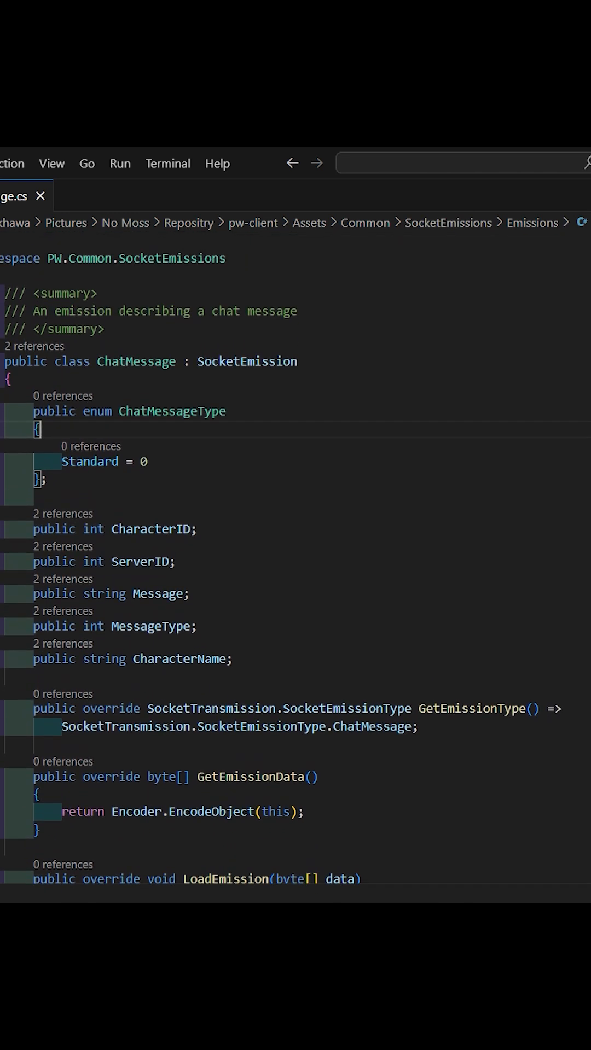
scroll(down, 3)
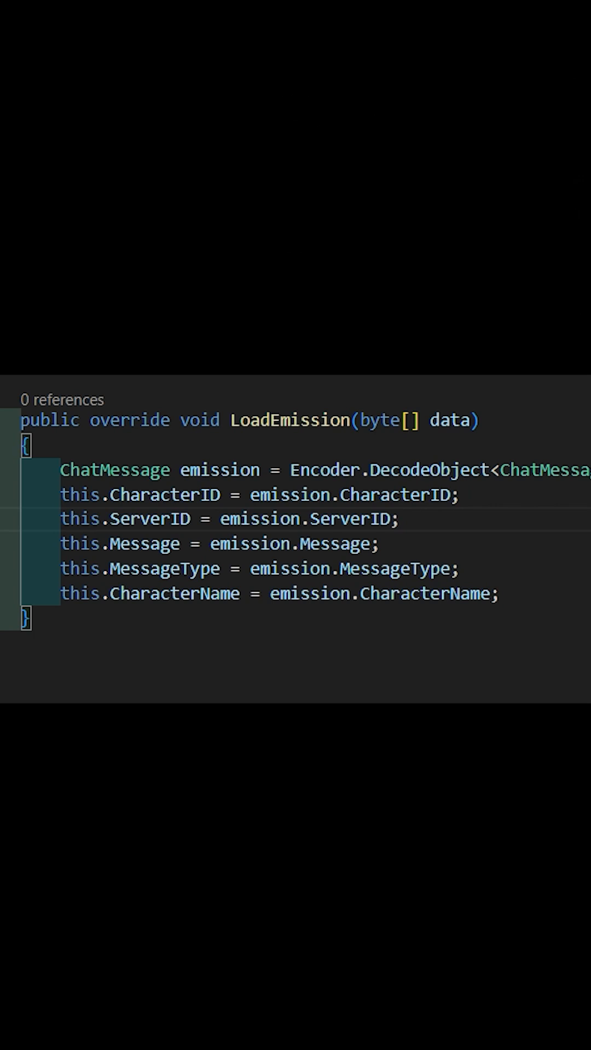